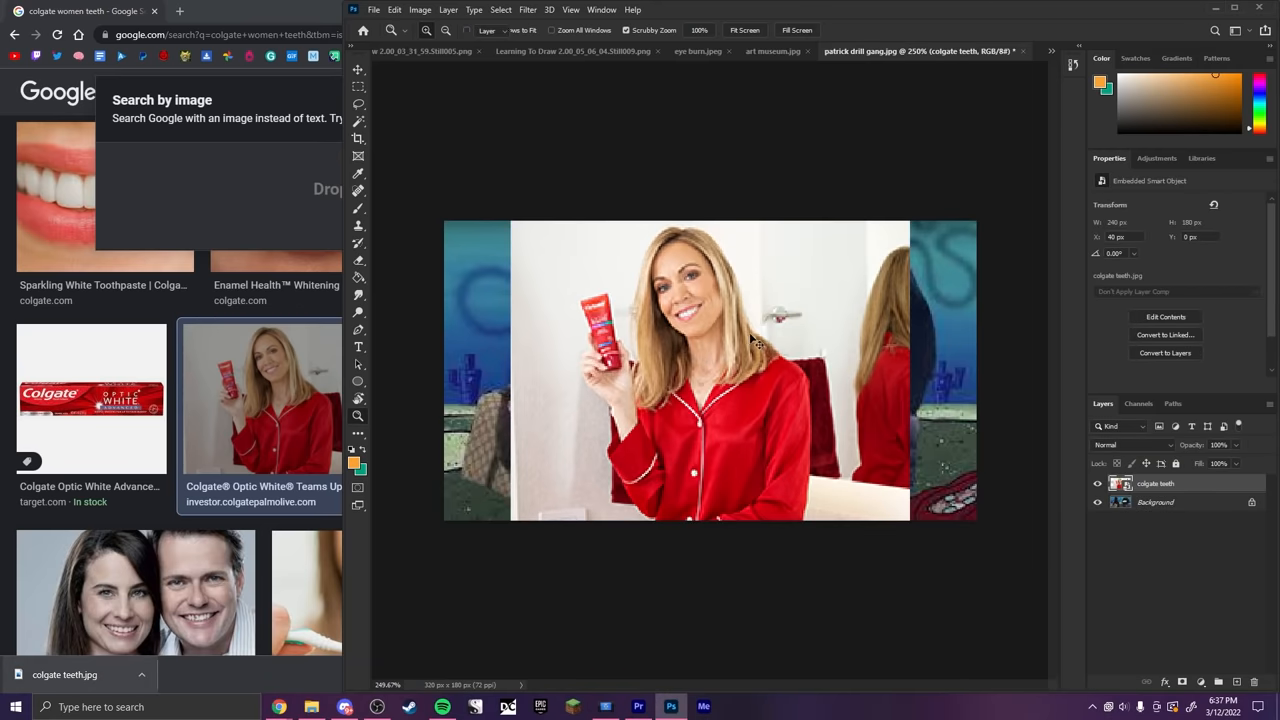
# Place the downloaded 'colgate teeth.jpg' photo as a layer over the cartoon background.
pyautogui.click(920, 51)
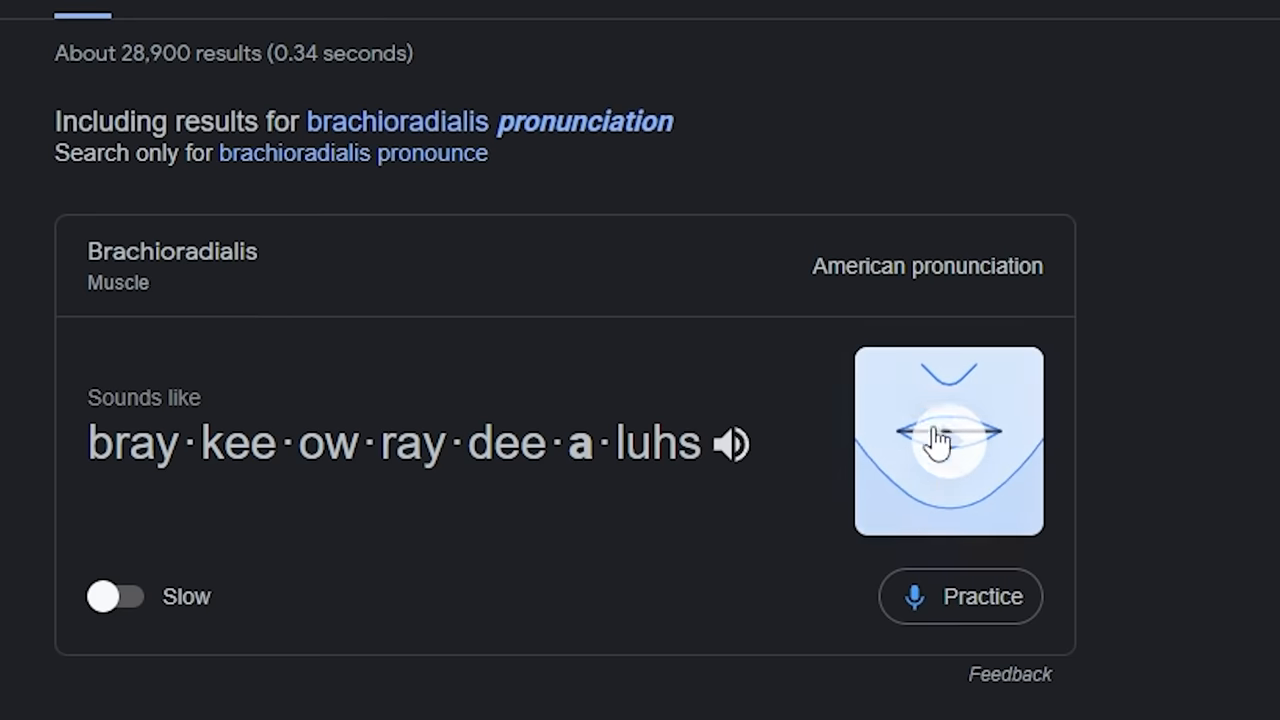
# Play Google's pronunciation audio for 'brachioradialis'.
pyautogui.click(733, 444)
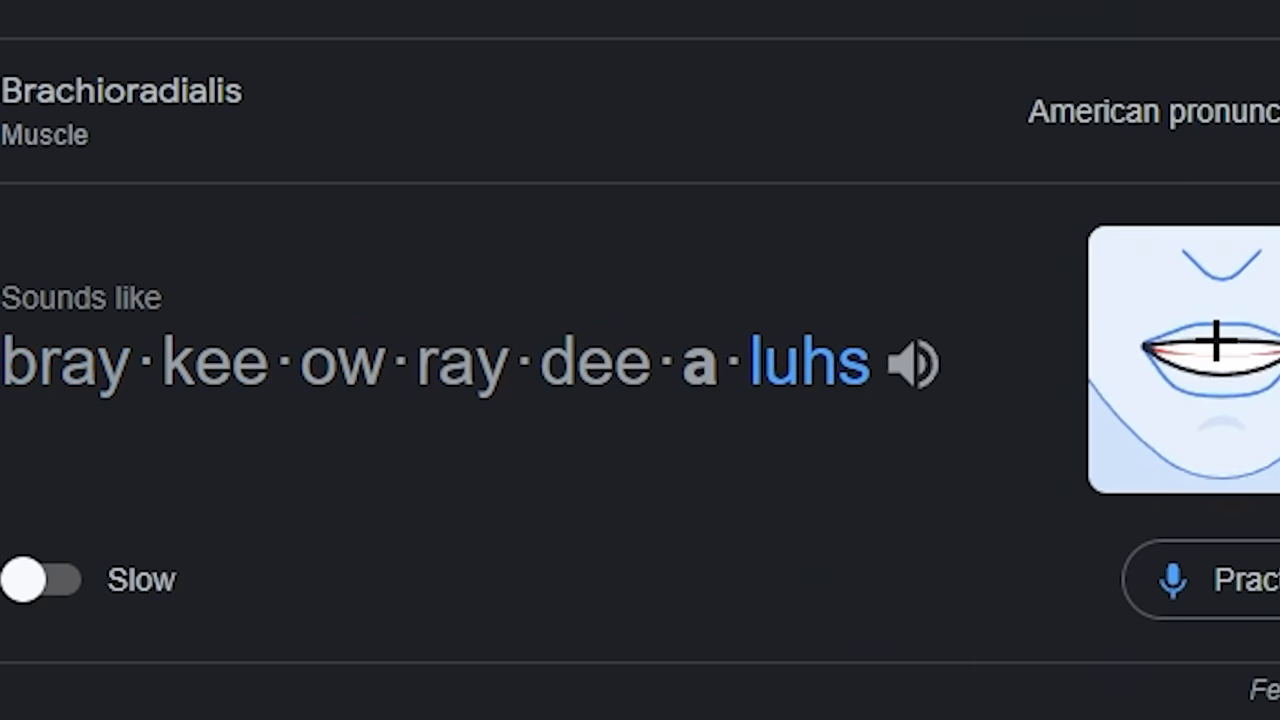